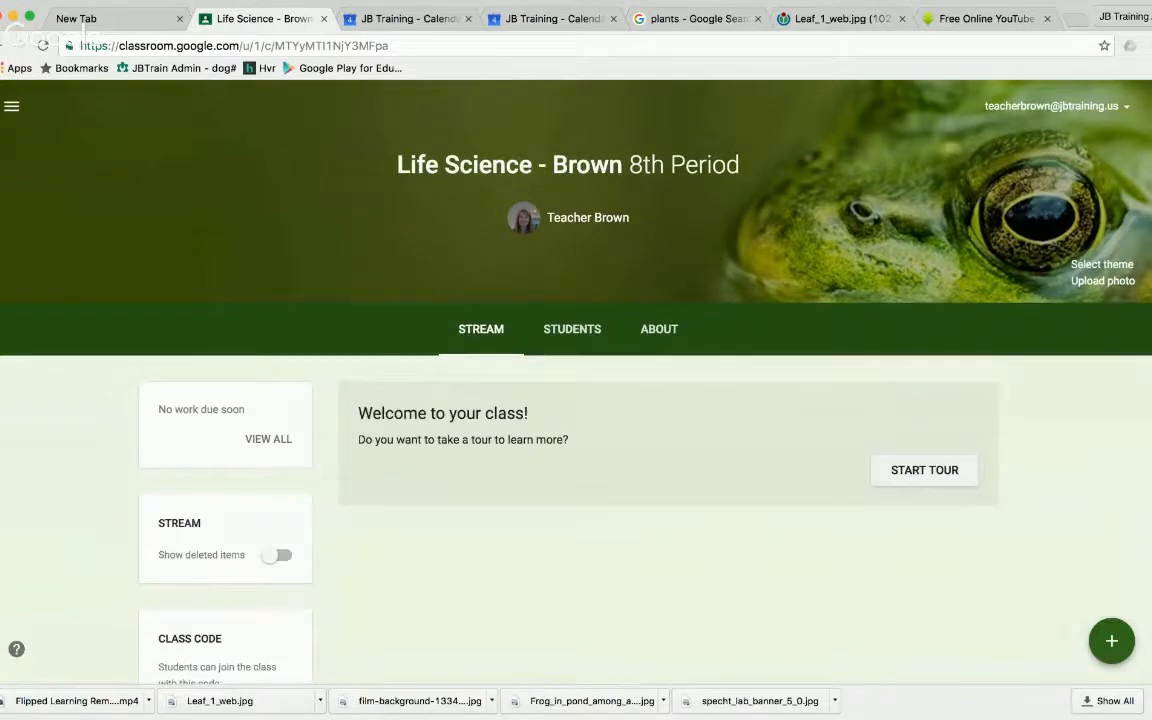
pyautogui.moveTo(822, 394)
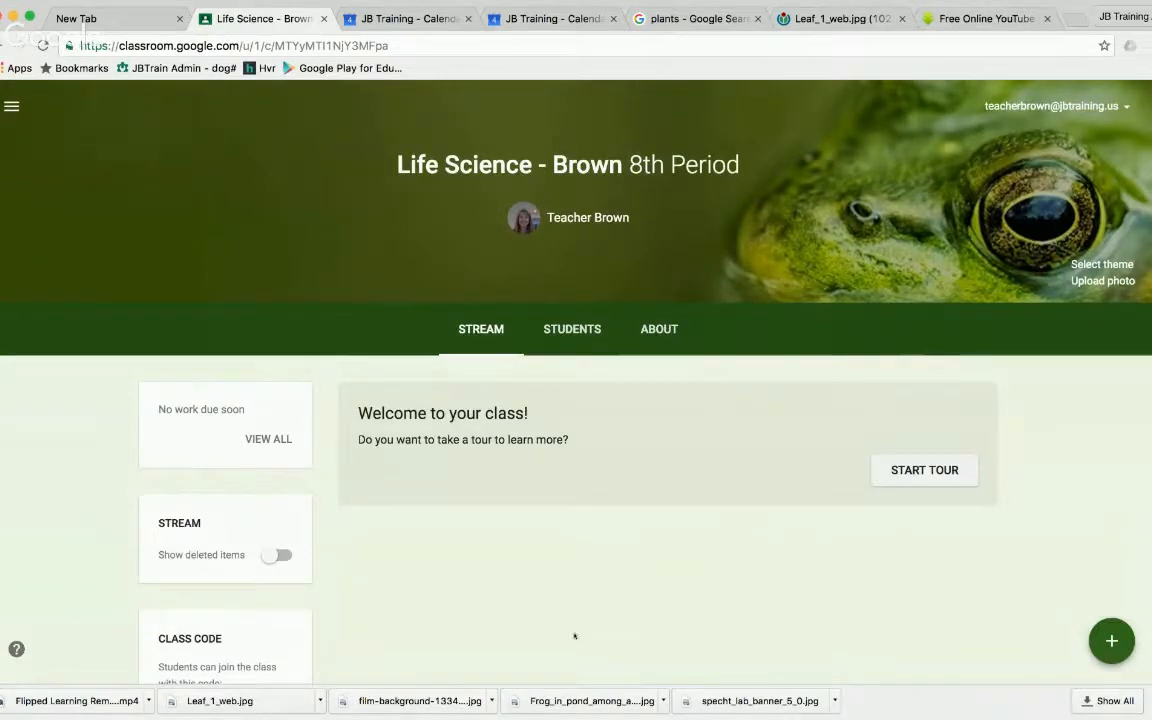
# - Create a new assignment for the Life Science - Brown 8th Period class
pyautogui.click(1111, 640)
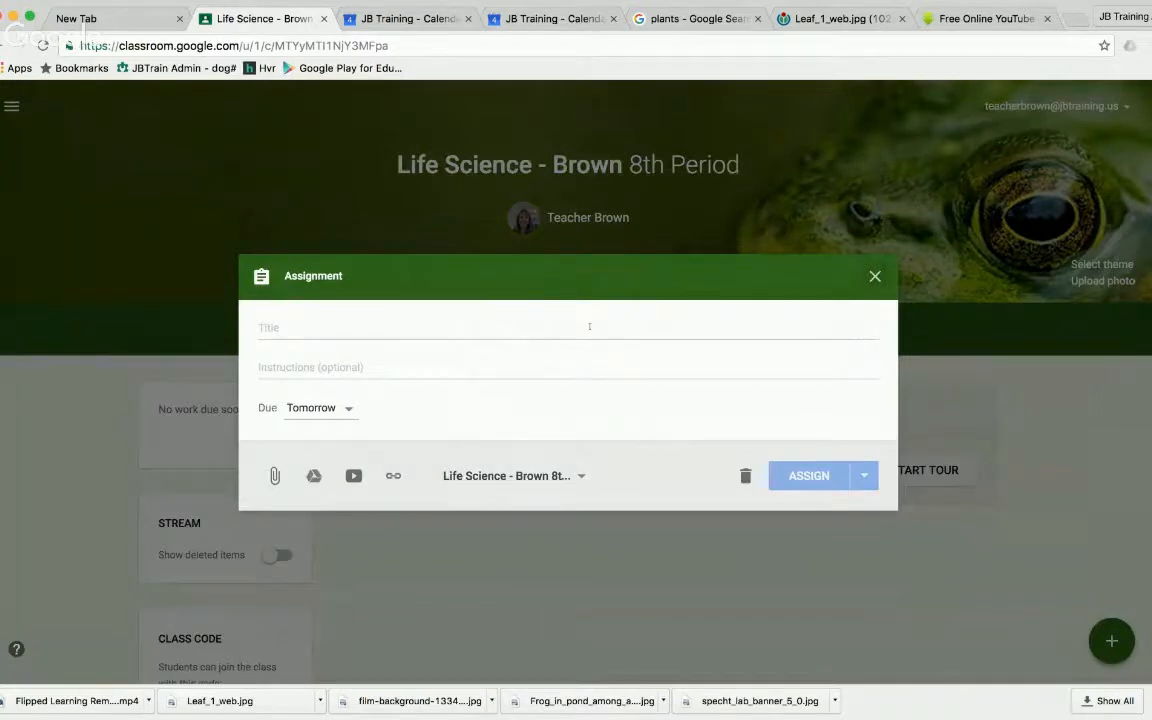
# - Title the assignment 'Organize your Drive' and show its due date options
pyautogui.click(407, 327)
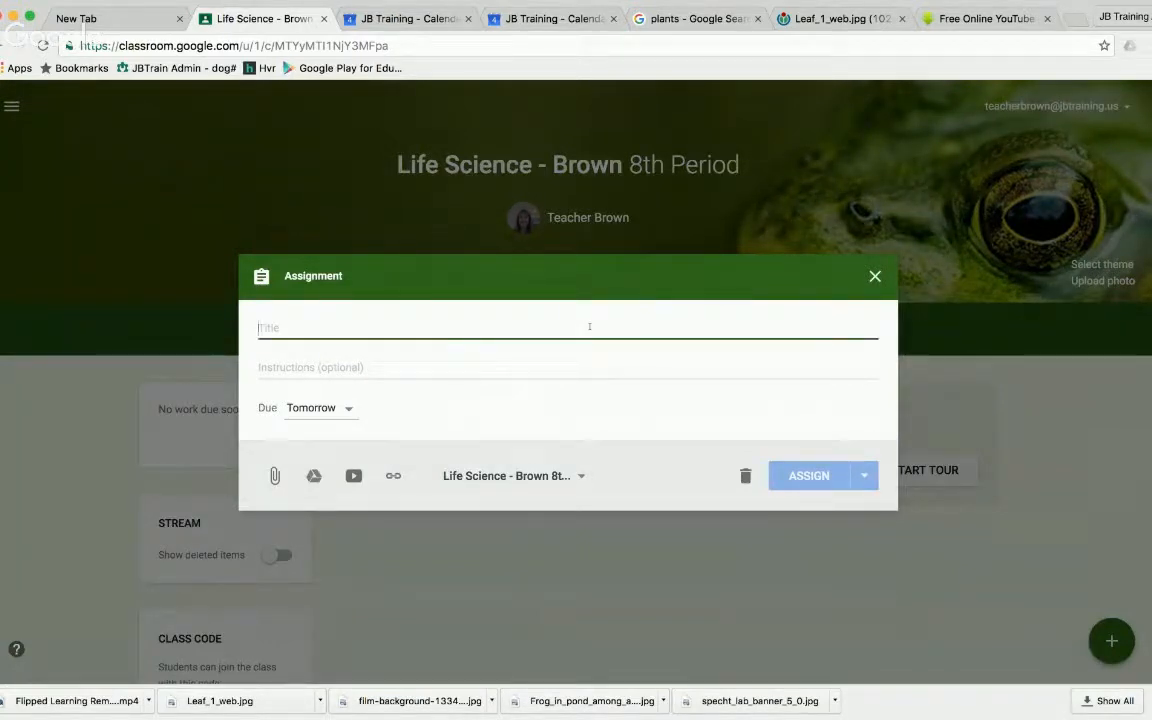
pyautogui.write('Org')
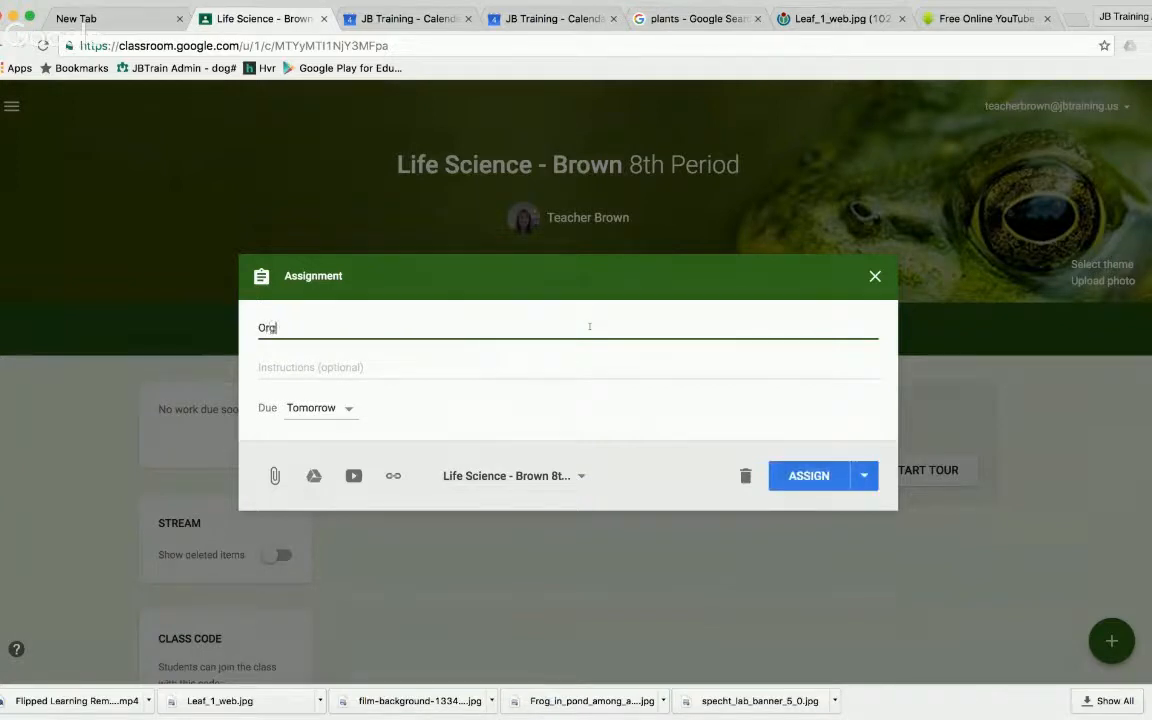
pyautogui.write('anize your Drive')
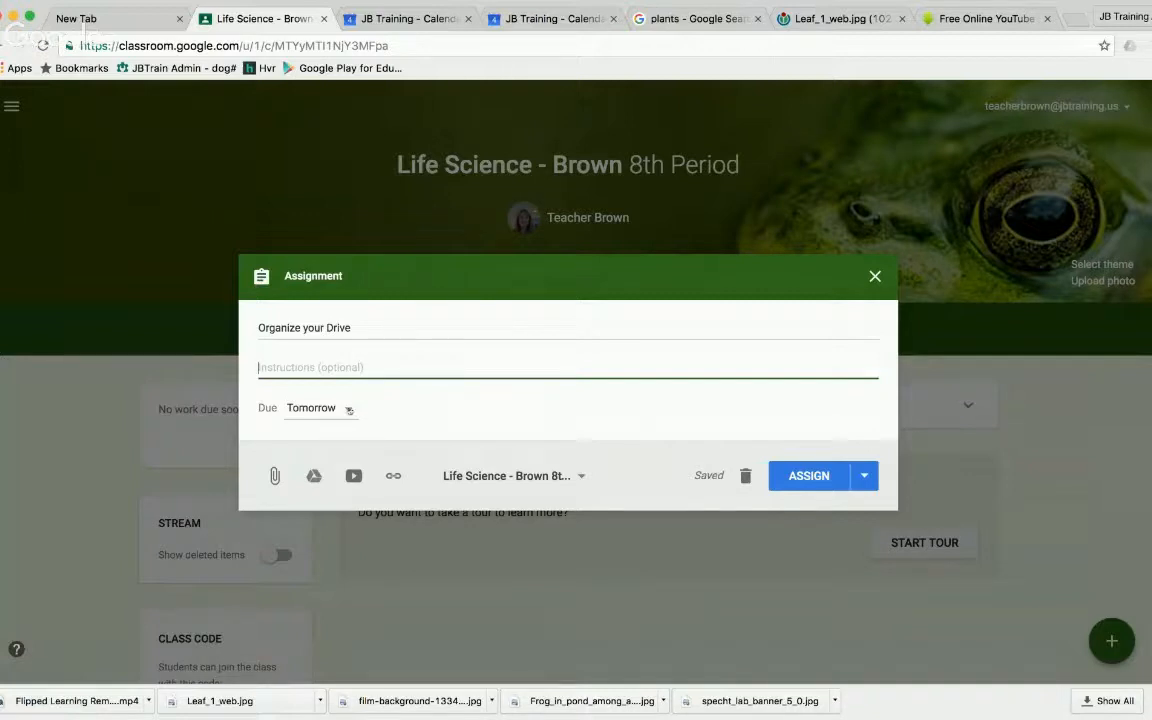
pyautogui.click(311, 408)
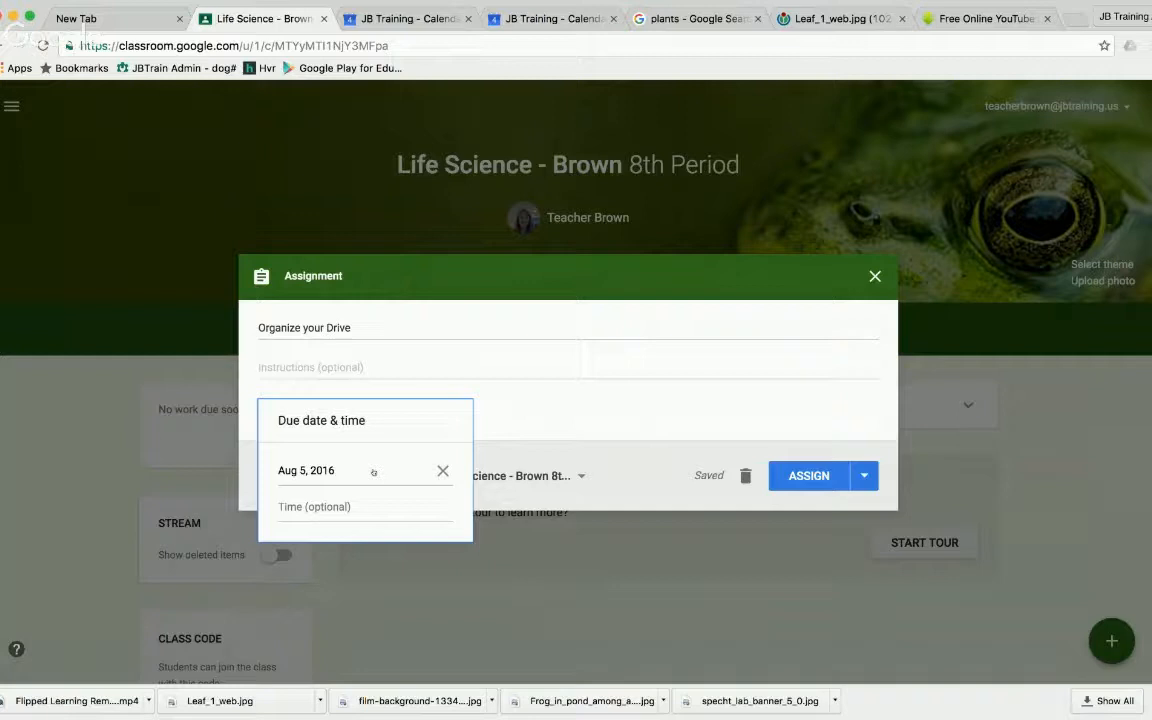
# - Set the assignment due date to August 8 with a 4:00 PM due time
pyautogui.click(330, 470)
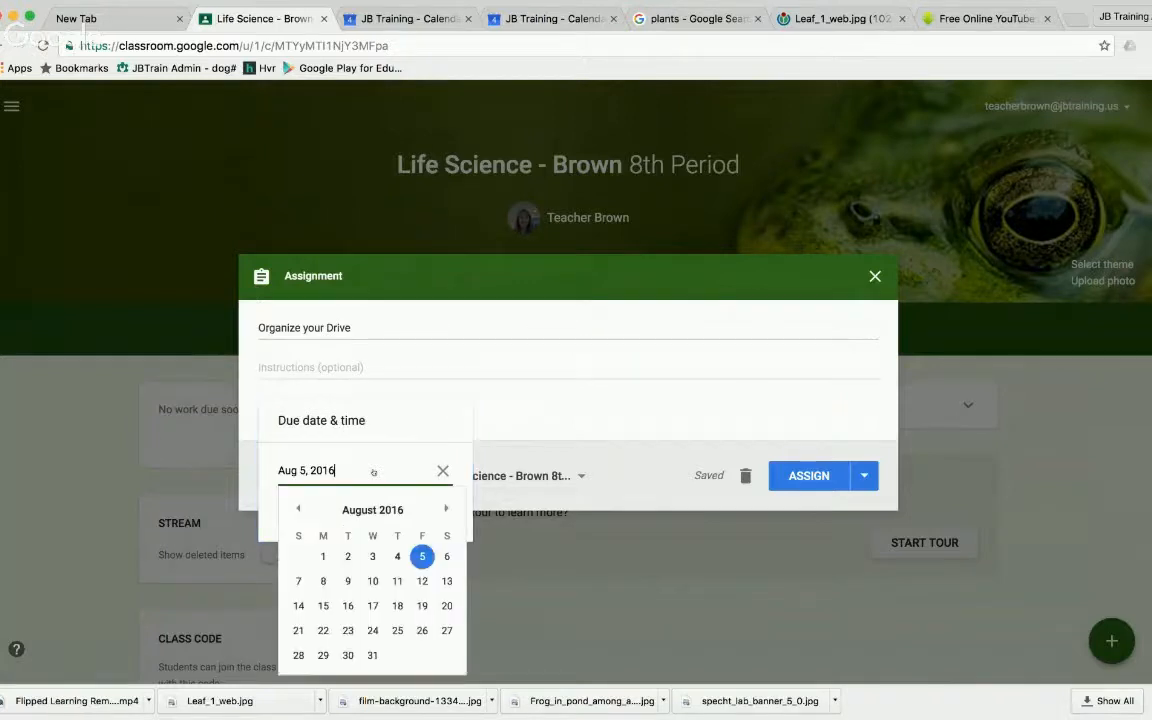
pyautogui.click(322, 581)
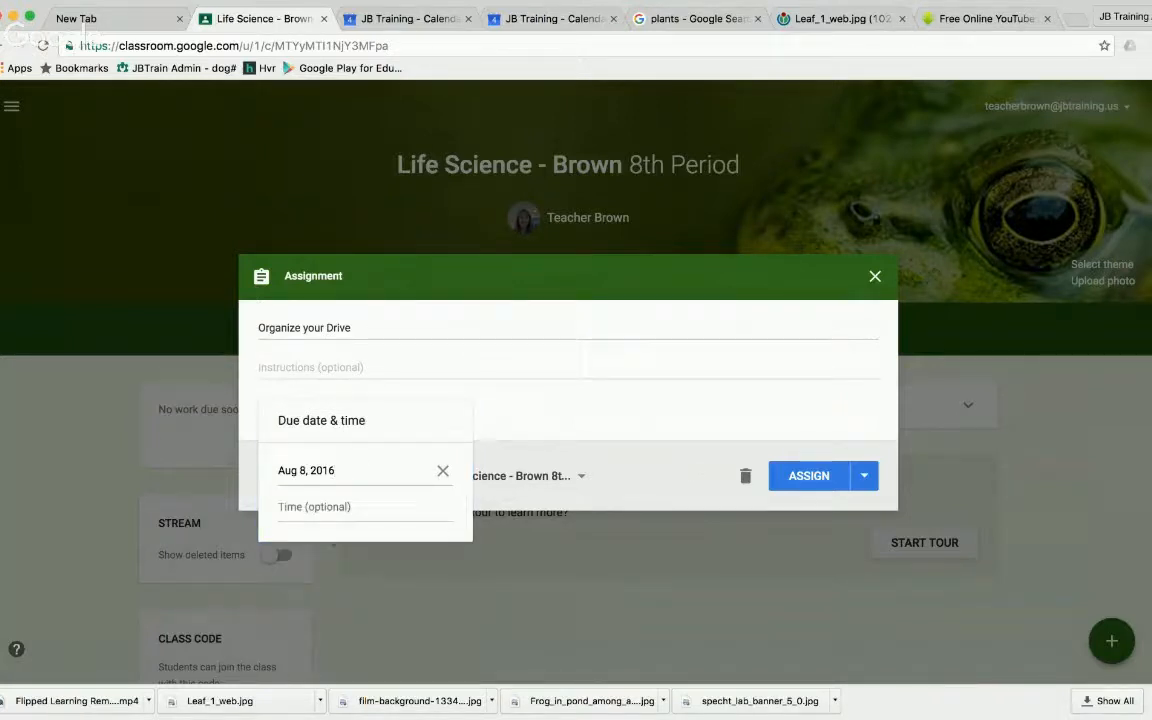
pyautogui.click(340, 507)
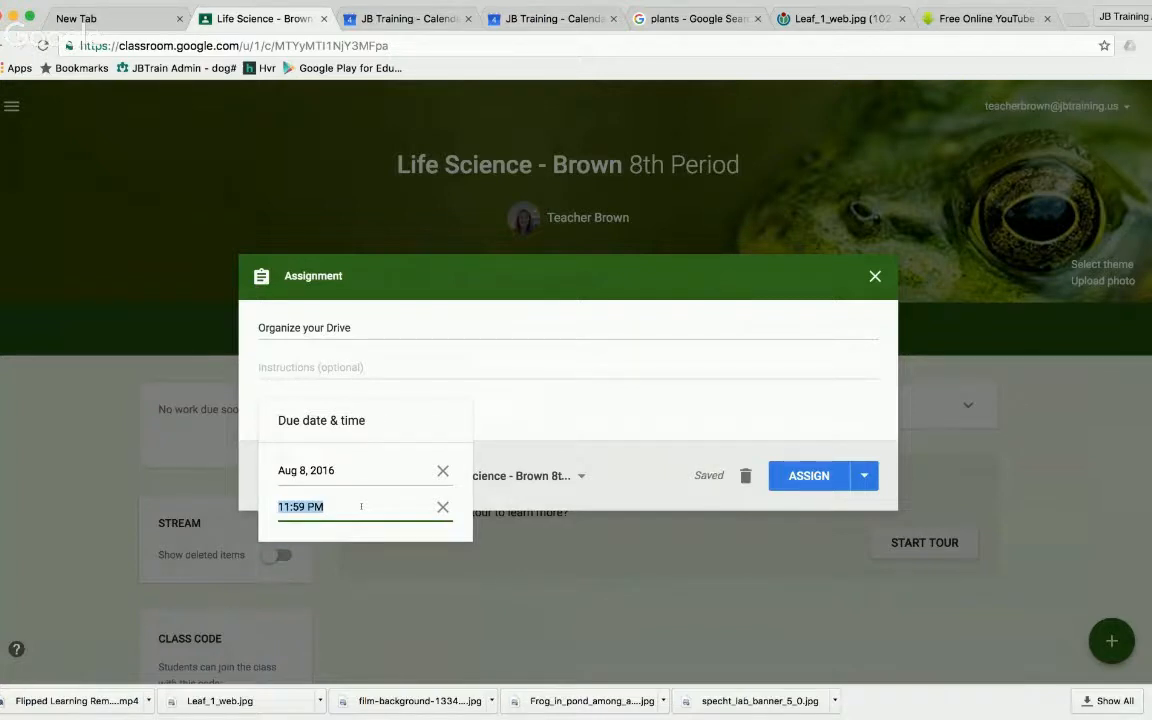
pyautogui.write('4:00')
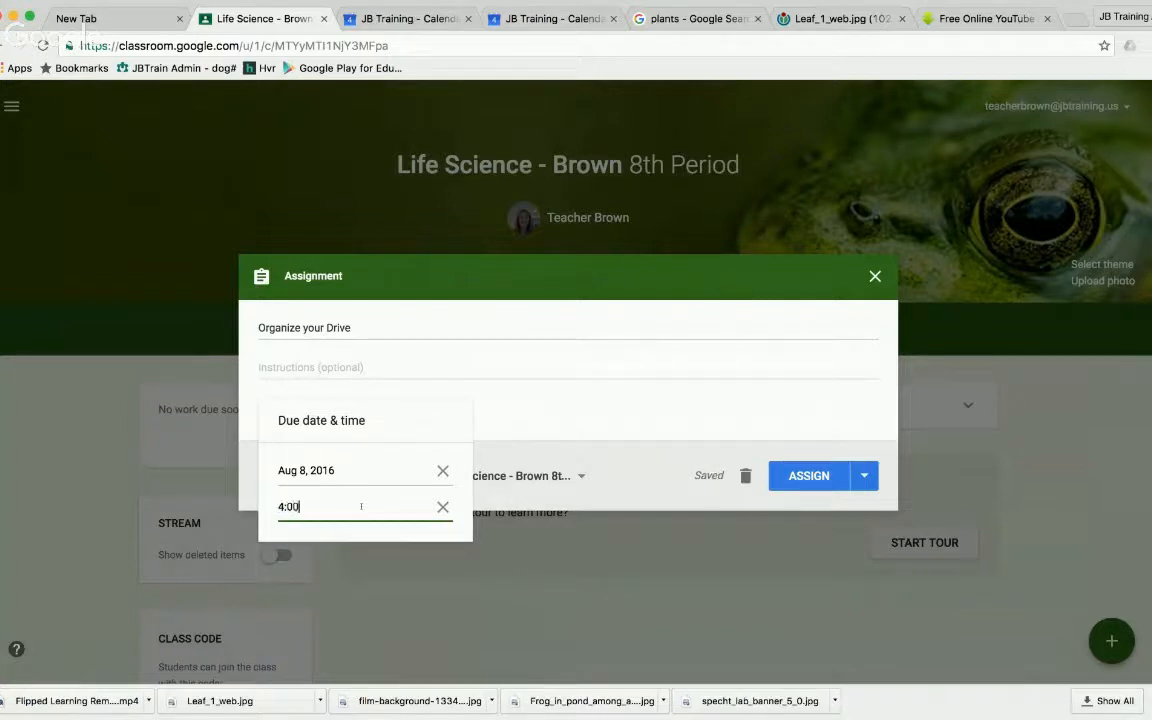
pyautogui.write('pm')
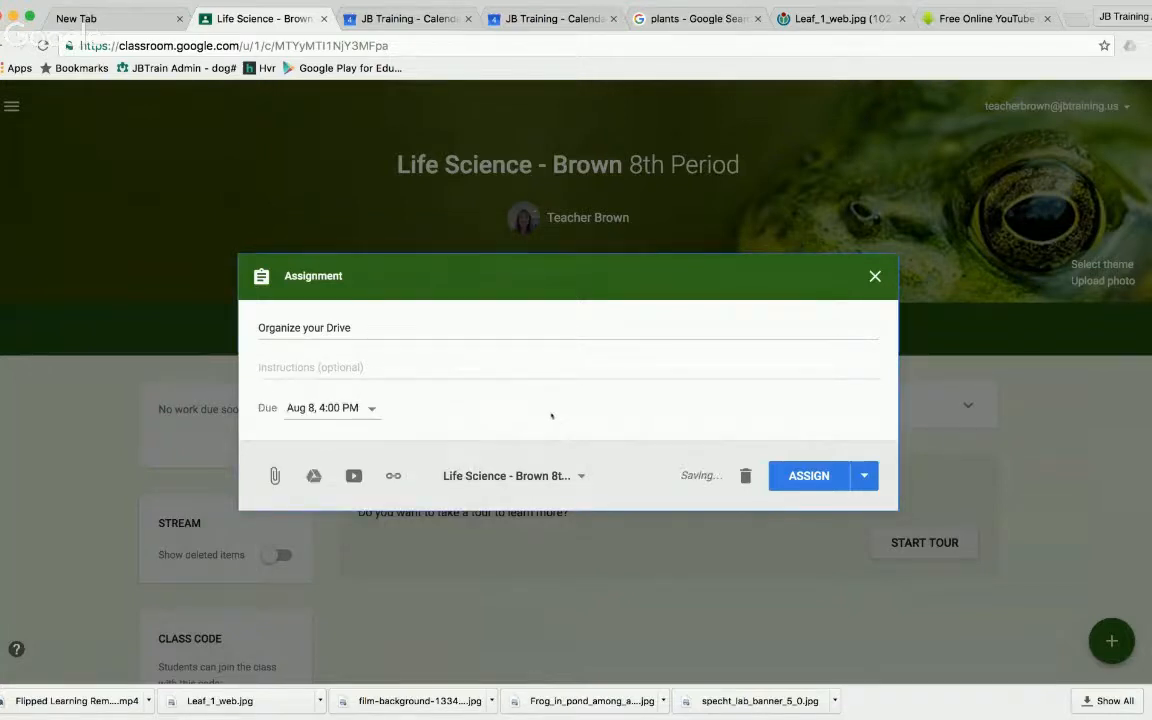
pyautogui.moveTo(459, 411)
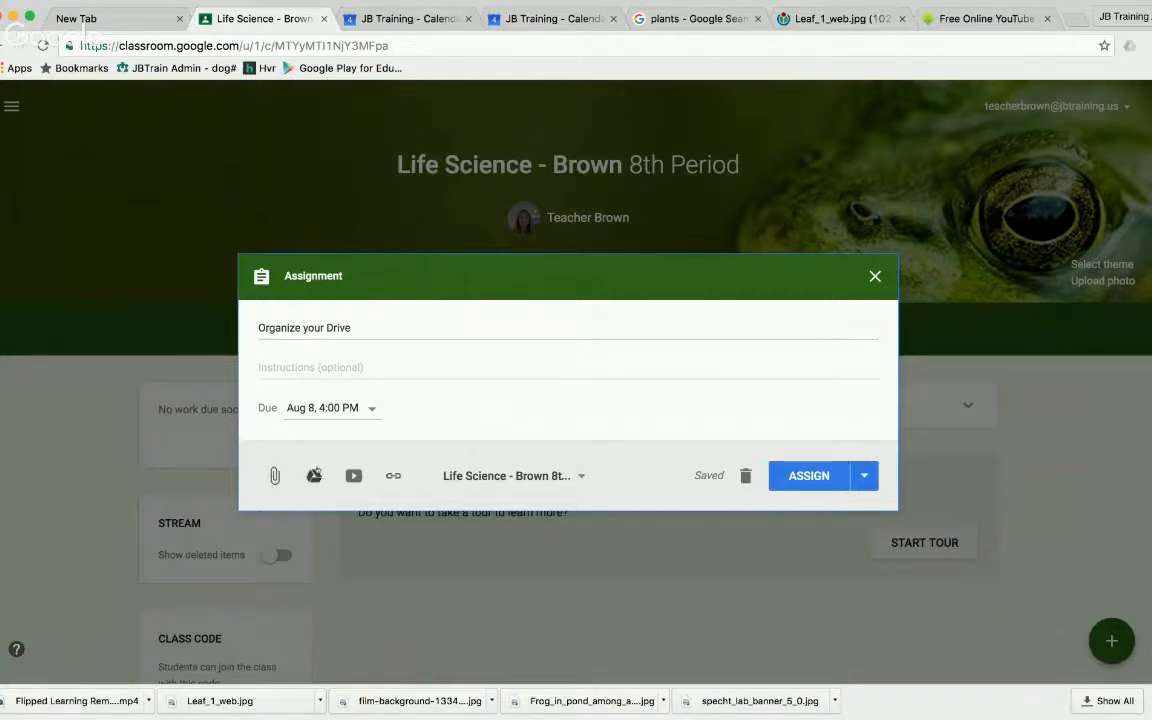
# - Attach the Getting started PDF from Google Drive's Recent files
pyautogui.click(313, 476)
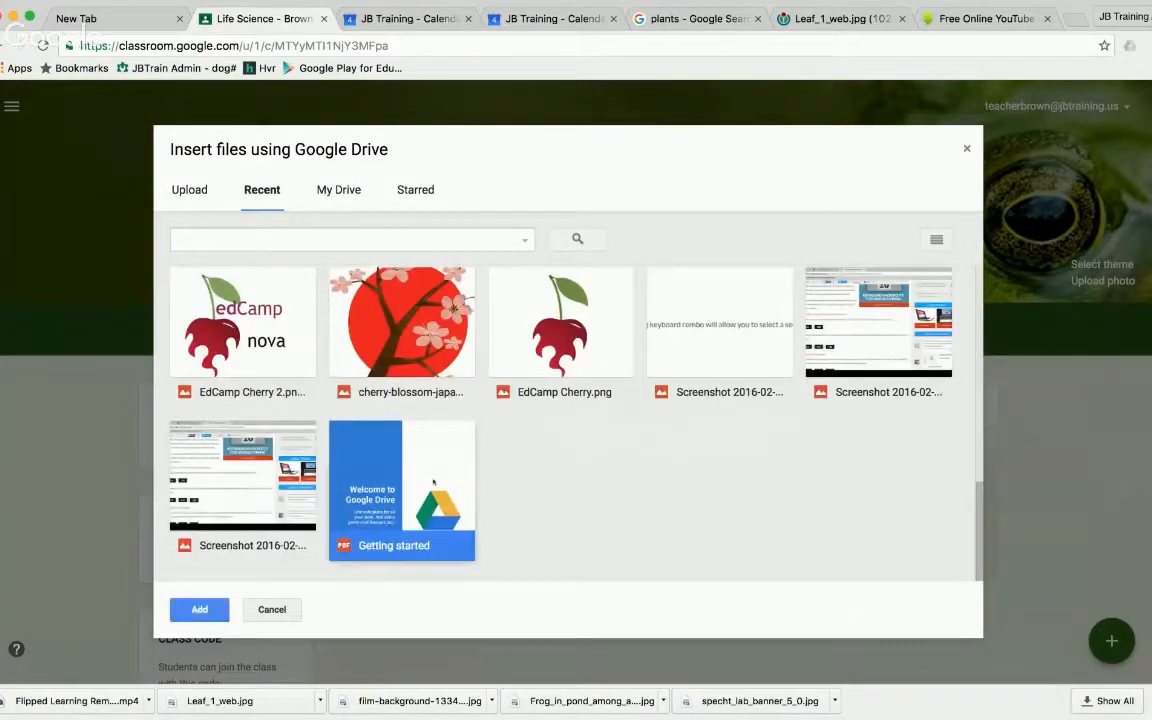
pyautogui.click(199, 609)
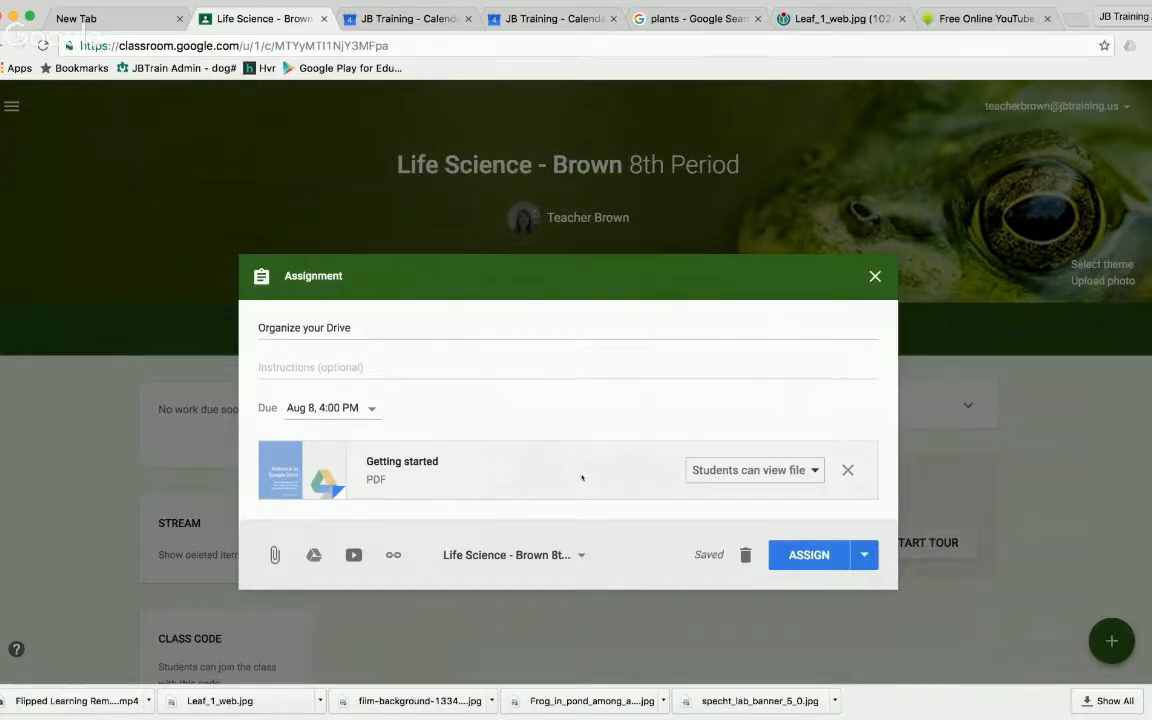
pyautogui.moveTo(550, 483)
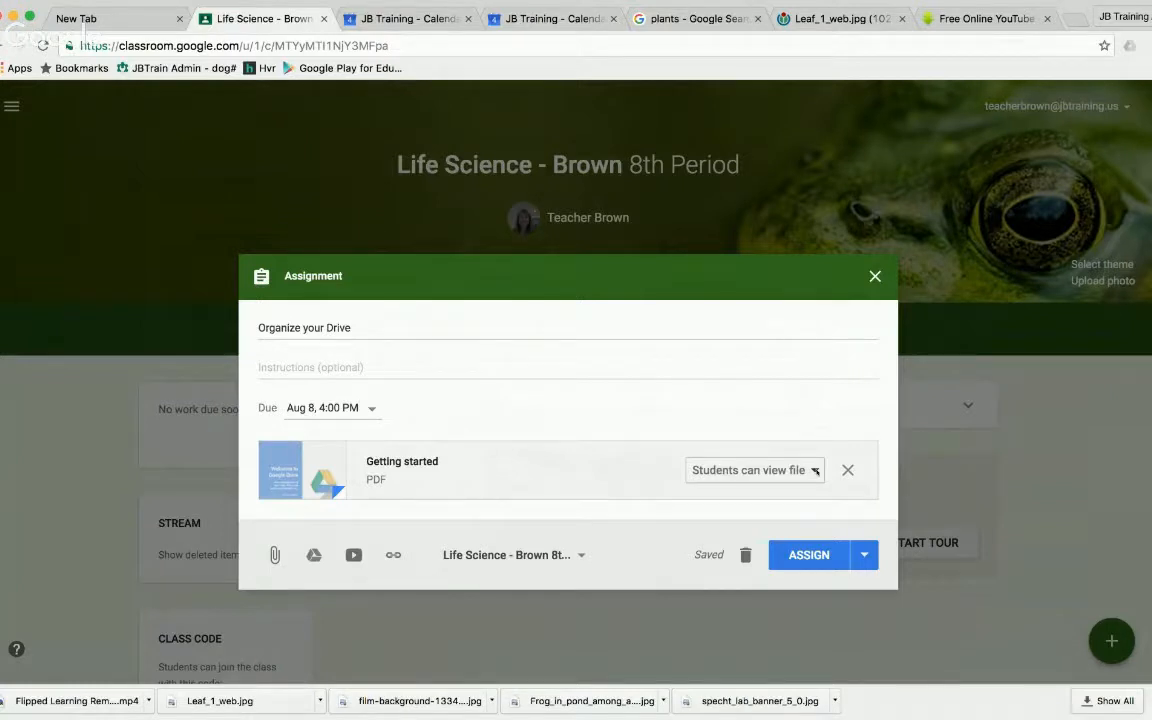
# - Change the PDF's sharing from 'Students can view file' to 'Make a copy for each student'
pyautogui.click(754, 470)
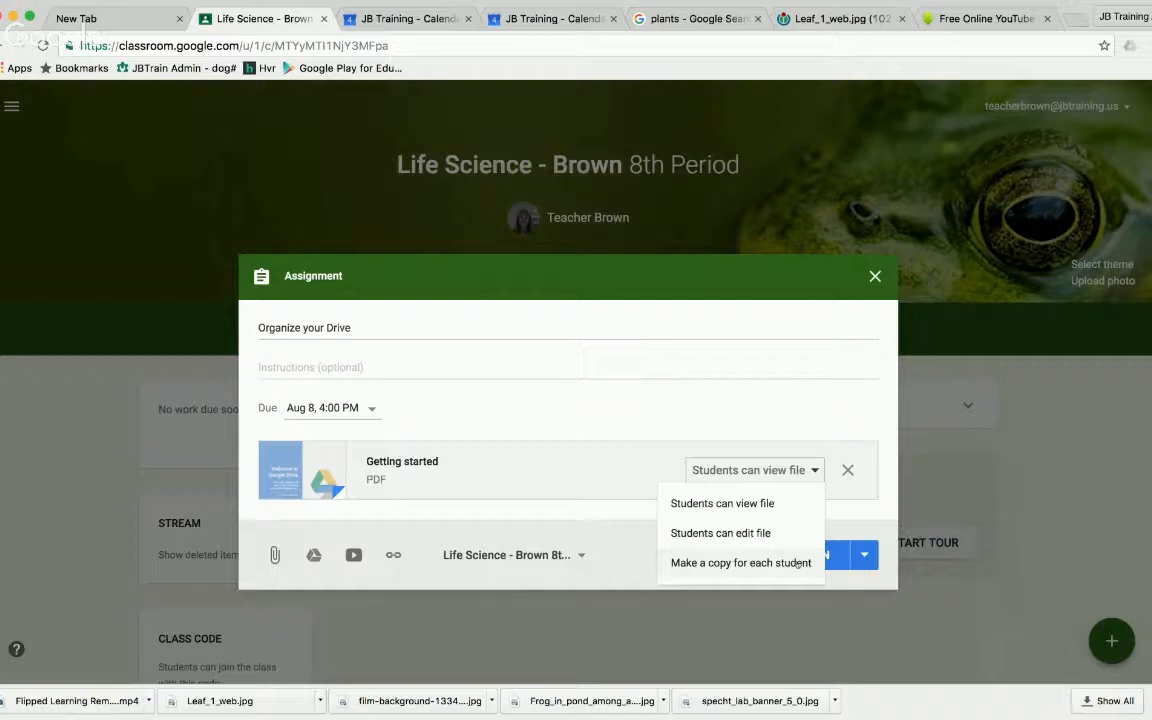
pyautogui.click(739, 562)
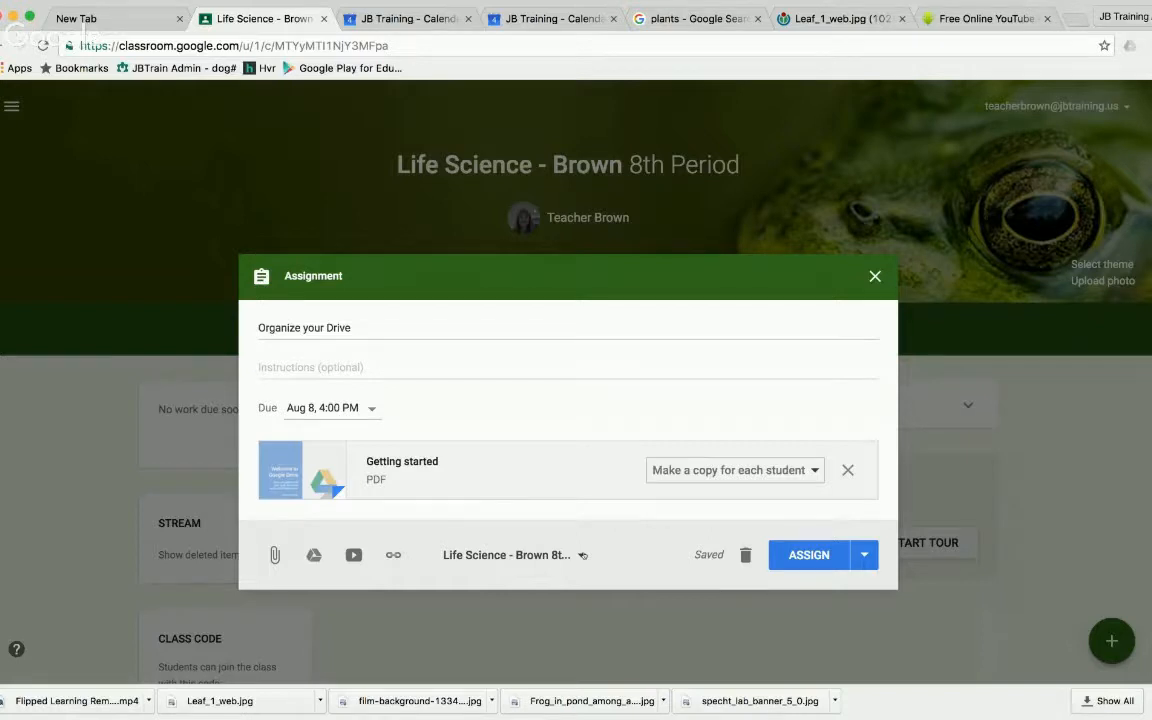
# - Add Life Science - Brown 2nd Period as a second recipient class
pyautogui.click(505, 555)
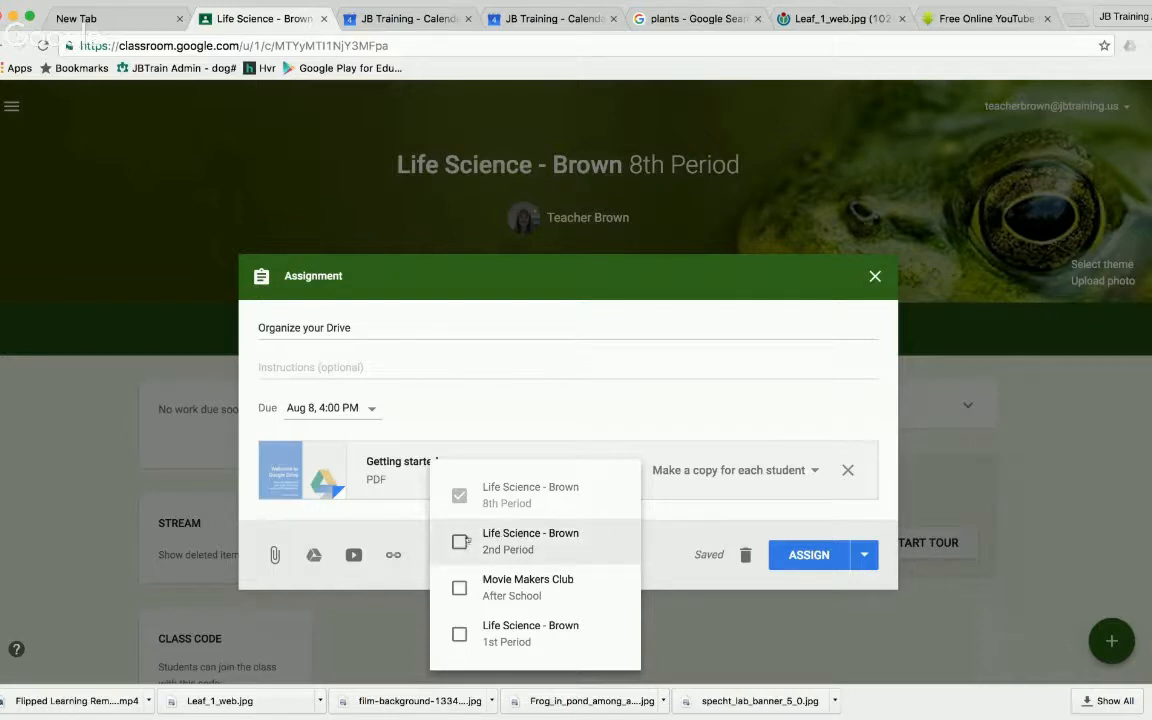
pyautogui.click(459, 541)
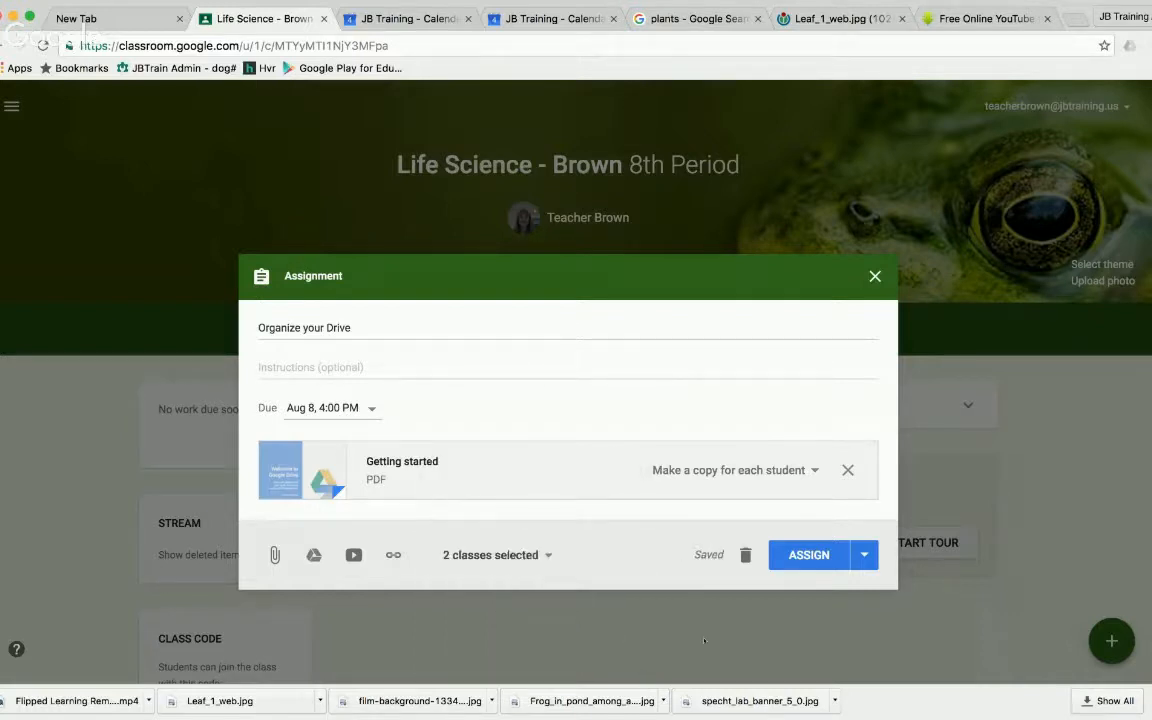
pyautogui.moveTo(665, 625)
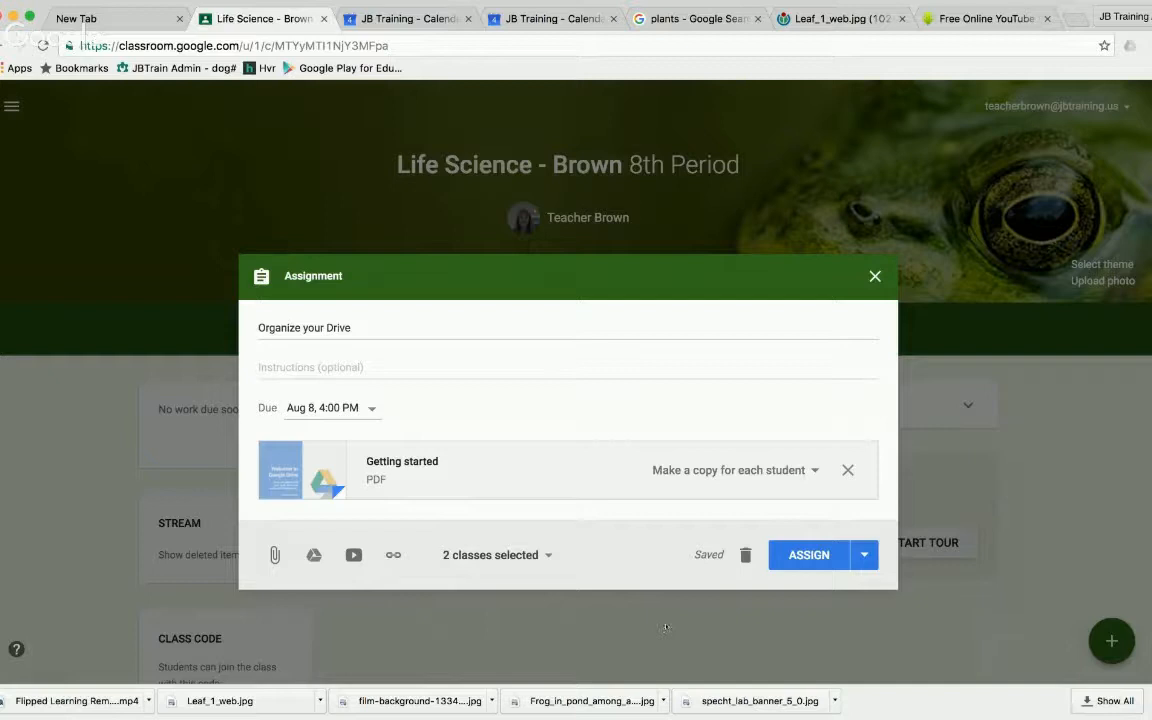
pyautogui.click(865, 554)
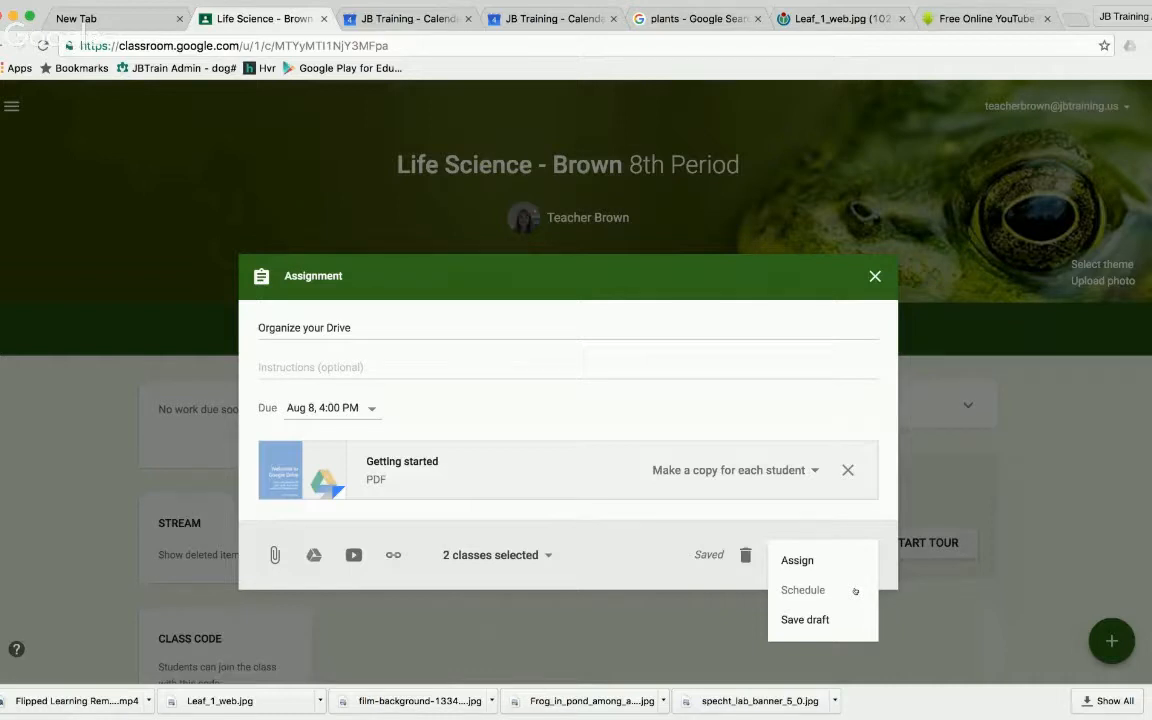
pyautogui.moveTo(853, 591)
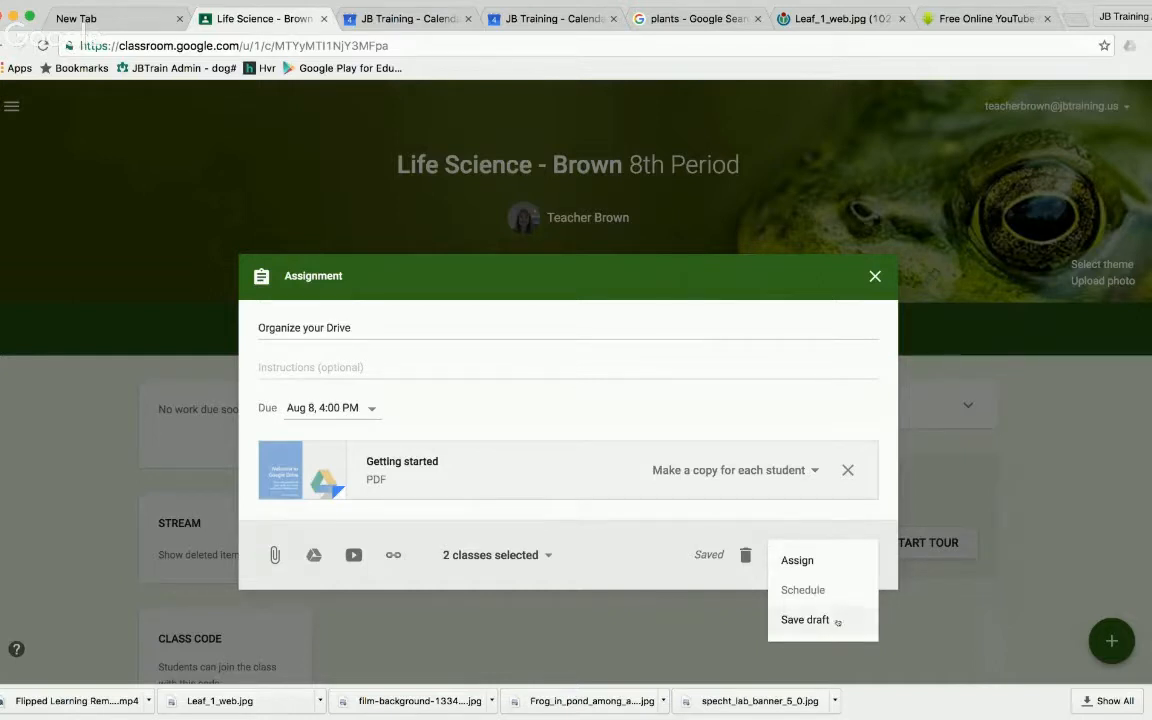
# - Save 'Organize your Drive' as a draft and reopen it from Saved posts
pyautogui.click(799, 616)
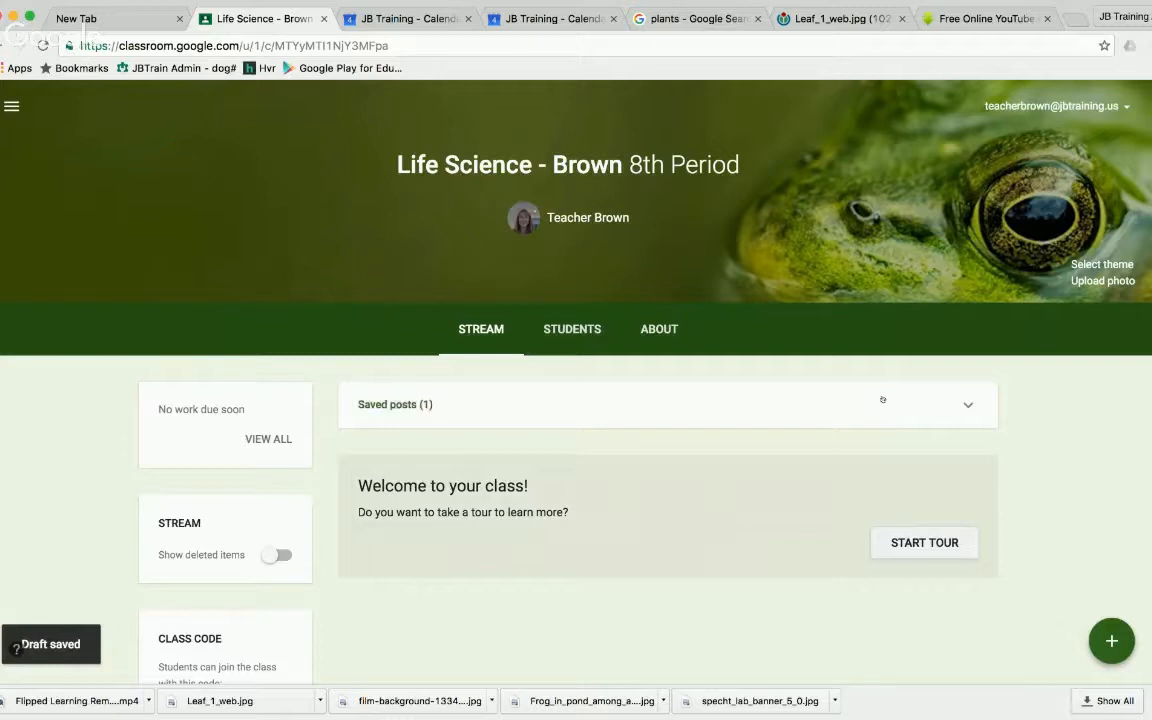
pyautogui.click(968, 403)
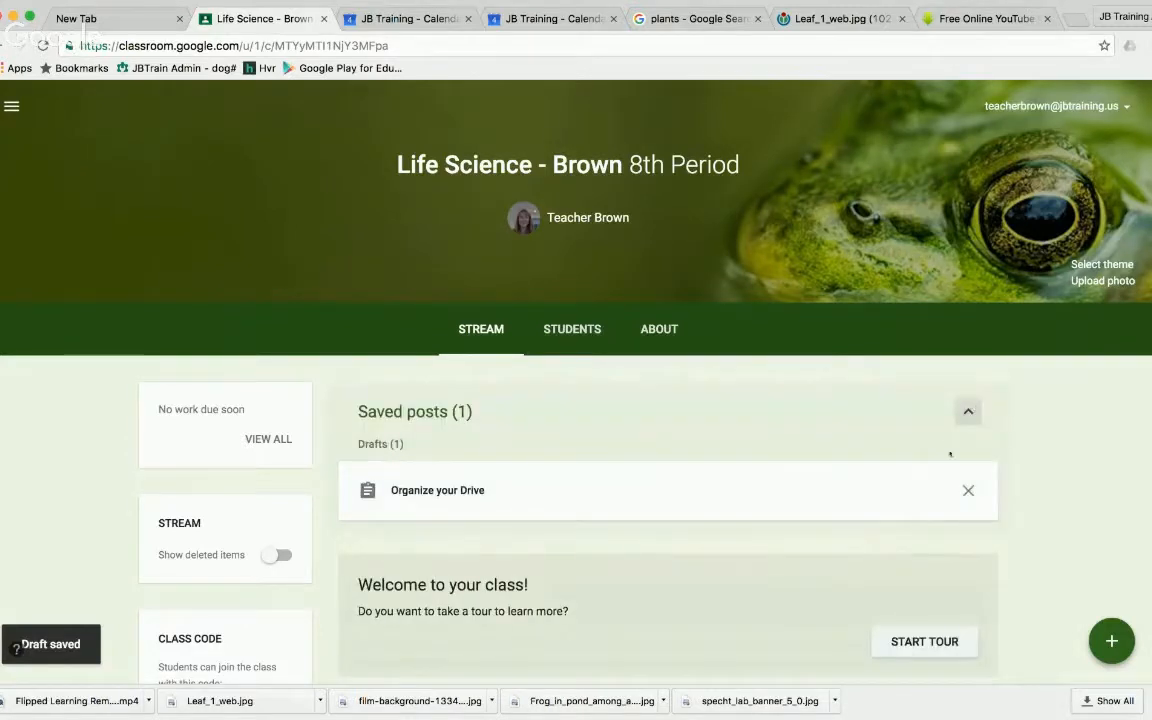
pyautogui.click(437, 489)
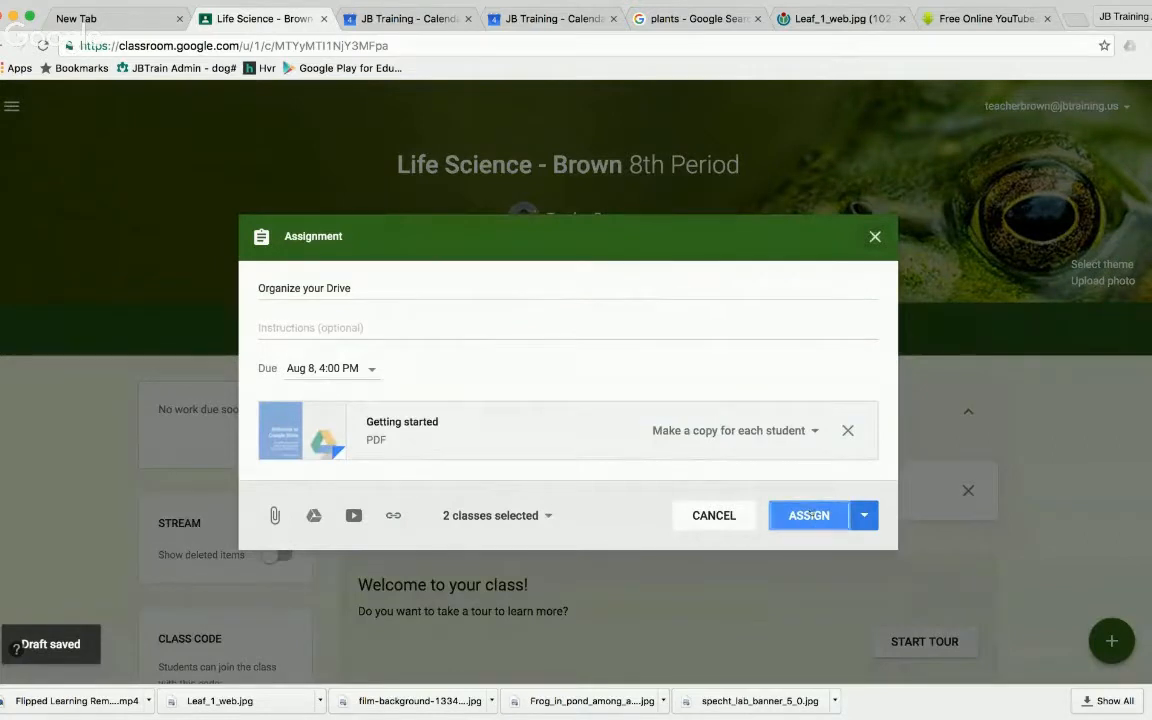
# - Assign 'Organize your Drive' and confirm Assign in the dialog
pyautogui.click(806, 515)
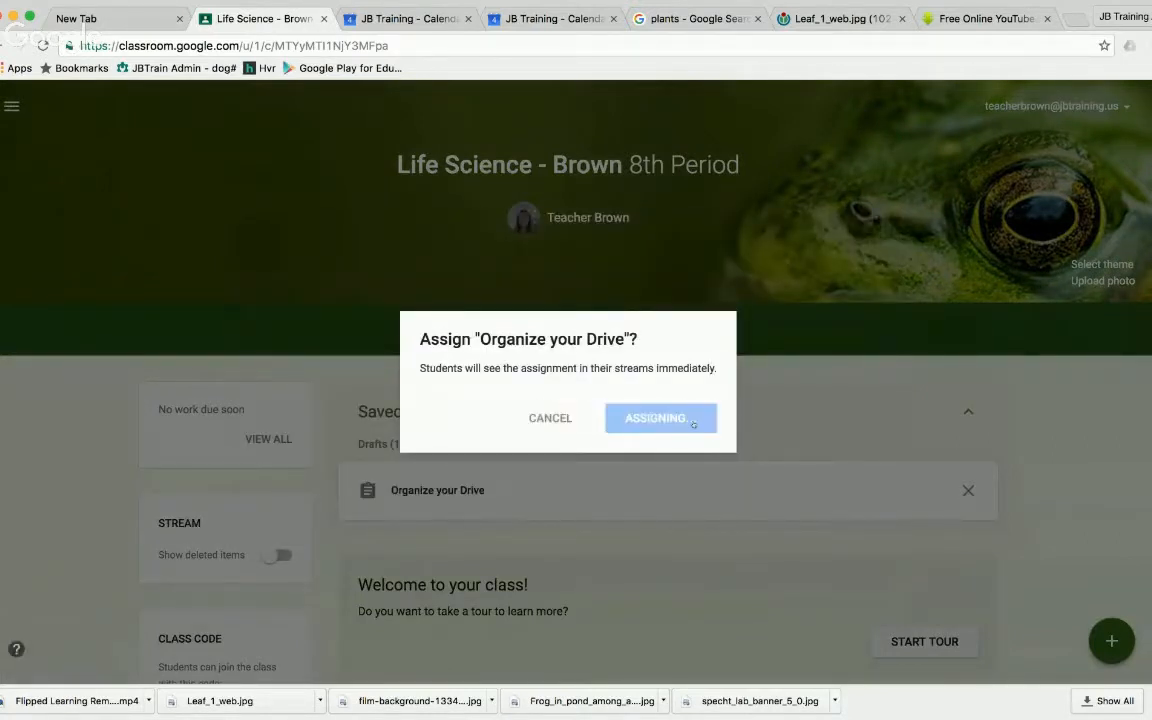
pyautogui.click(661, 417)
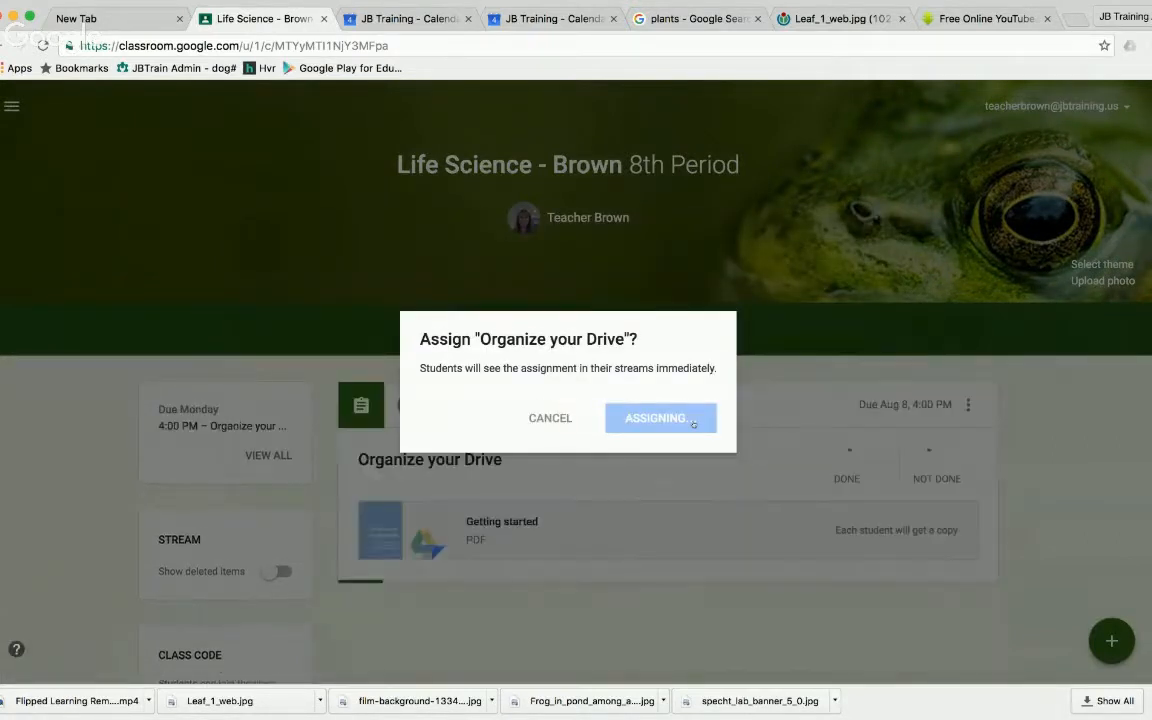
pyautogui.click(661, 417)
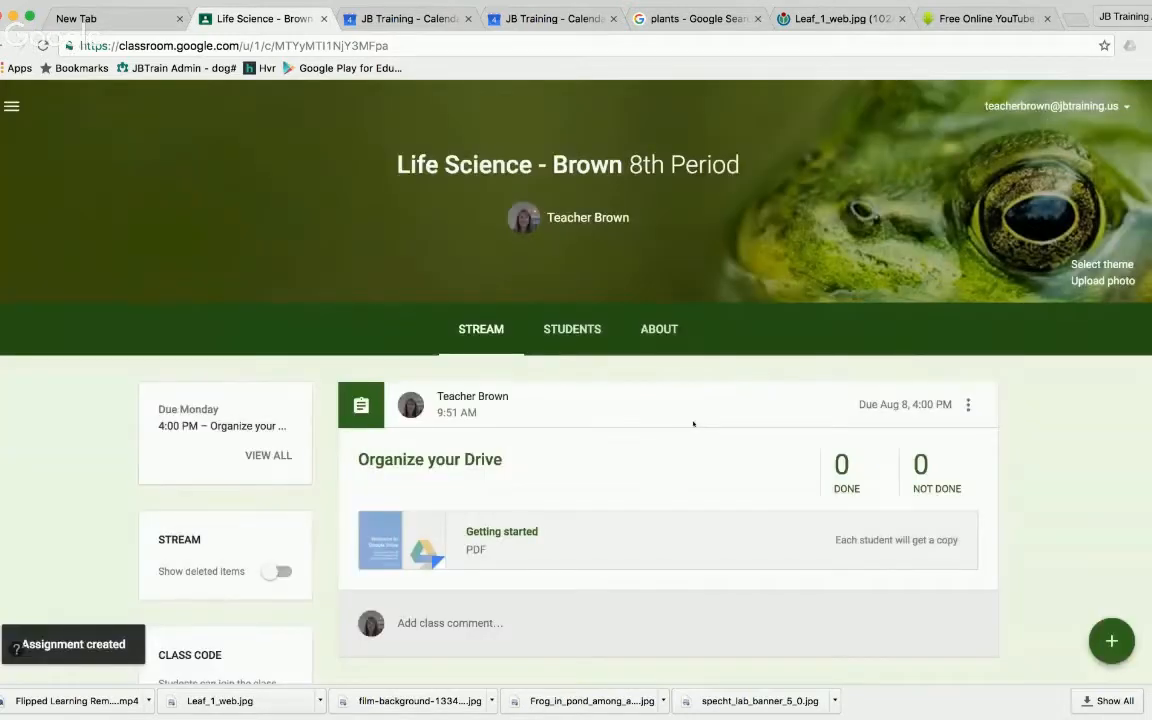
pyautogui.moveTo(930, 515)
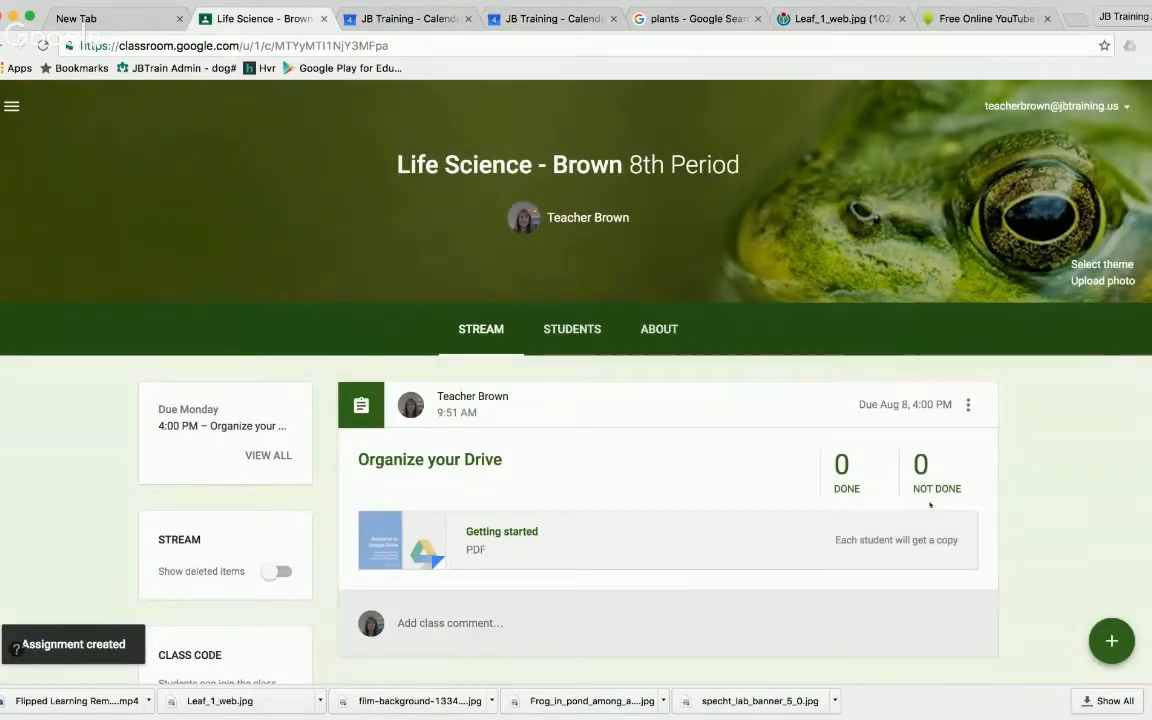
pyautogui.moveTo(670, 574)
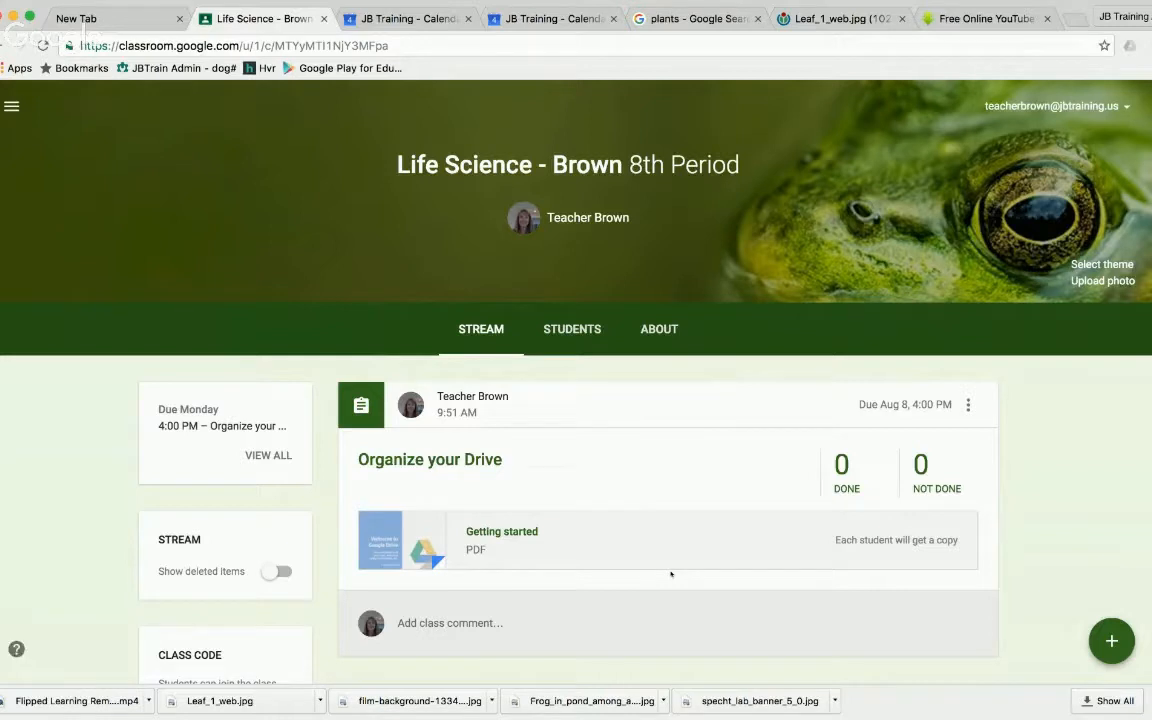
pyautogui.moveTo(667, 556)
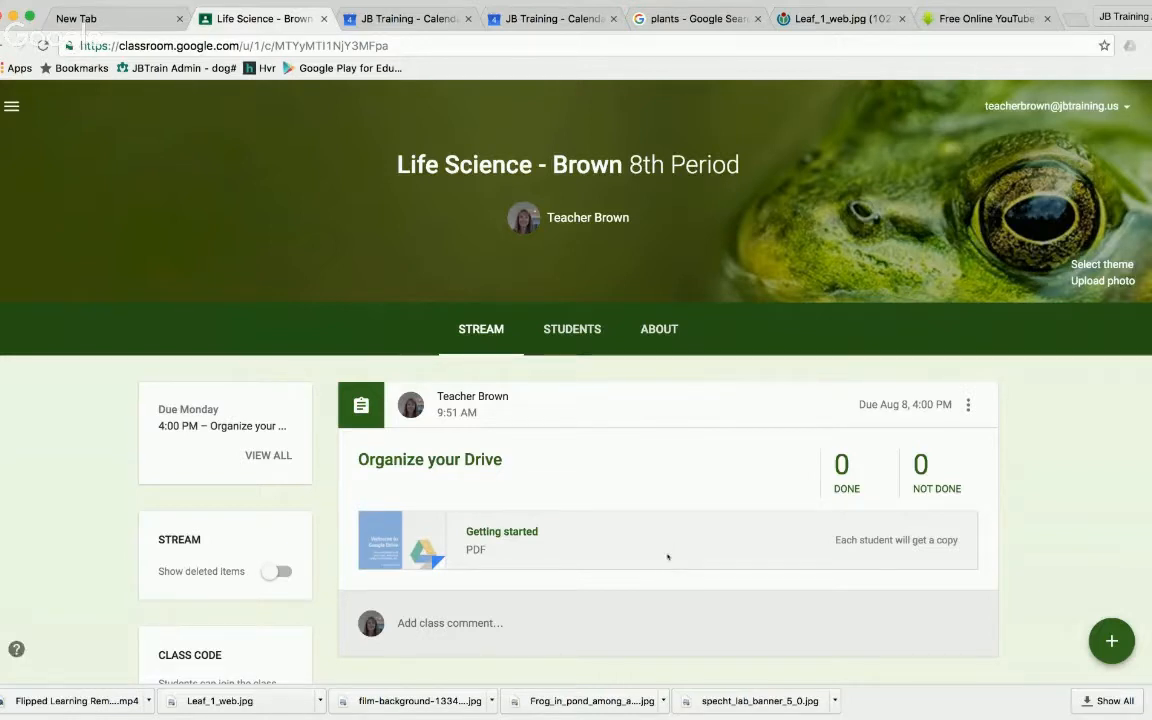
pyautogui.moveTo(1128, 576)
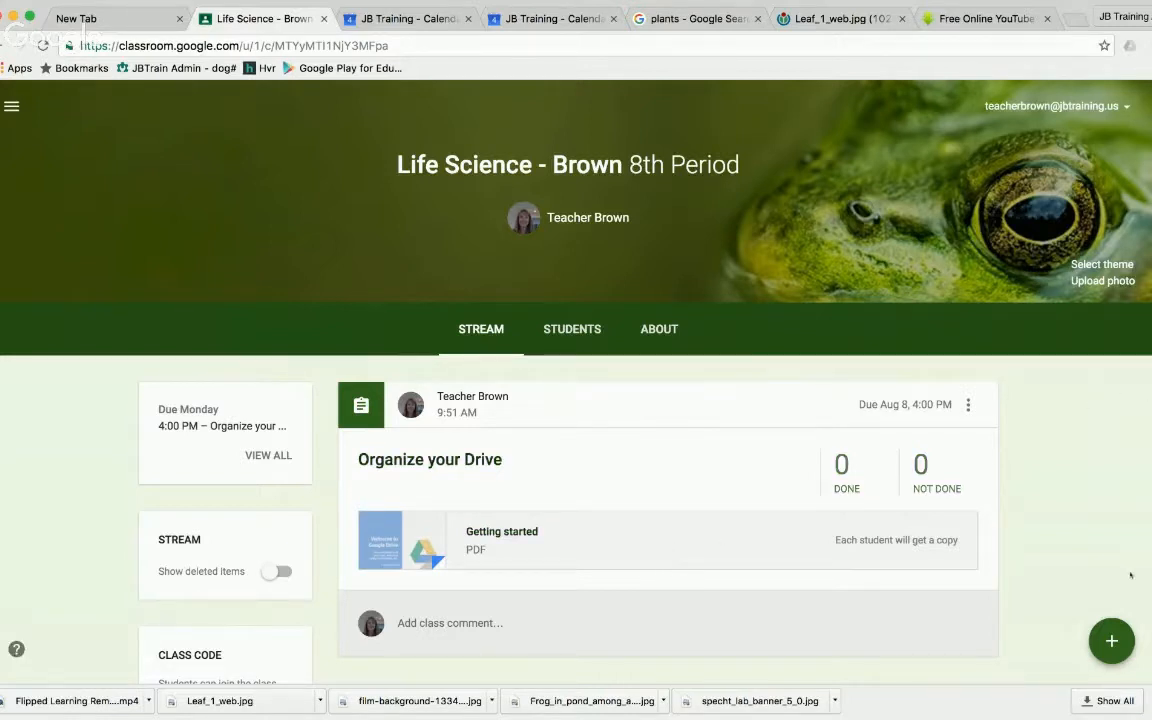
pyautogui.click(1110, 639)
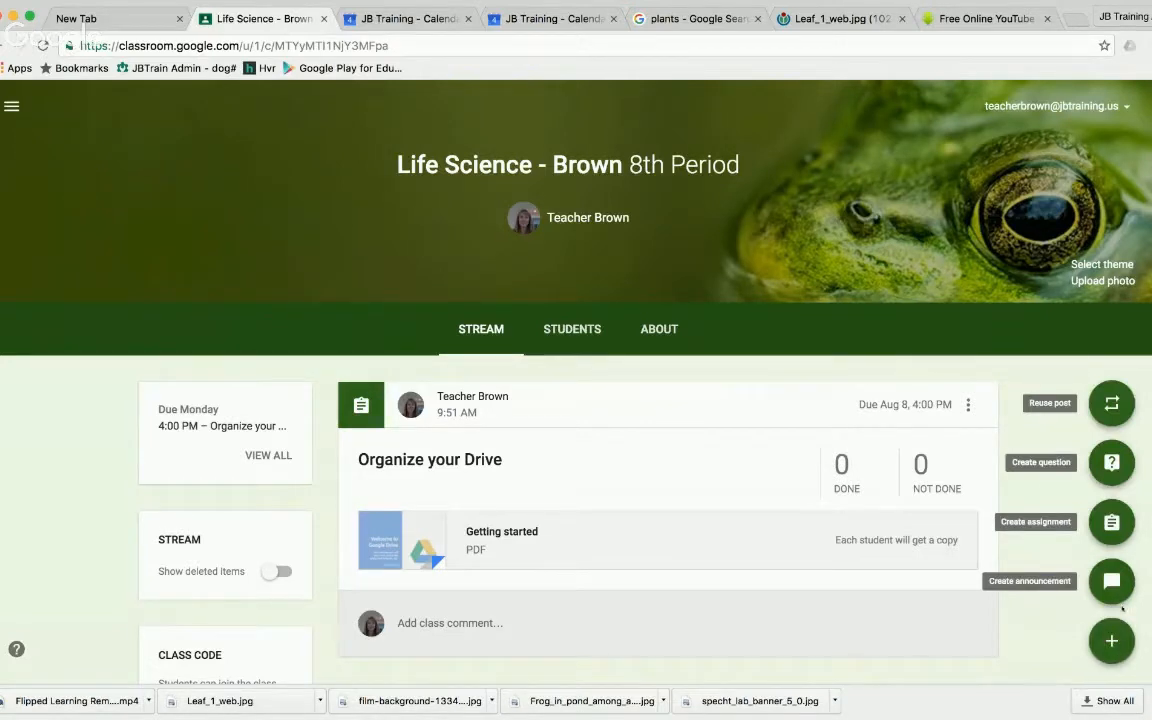
# - Create and post an announcement with the text 'Class Field Trip Info'
pyautogui.click(1110, 581)
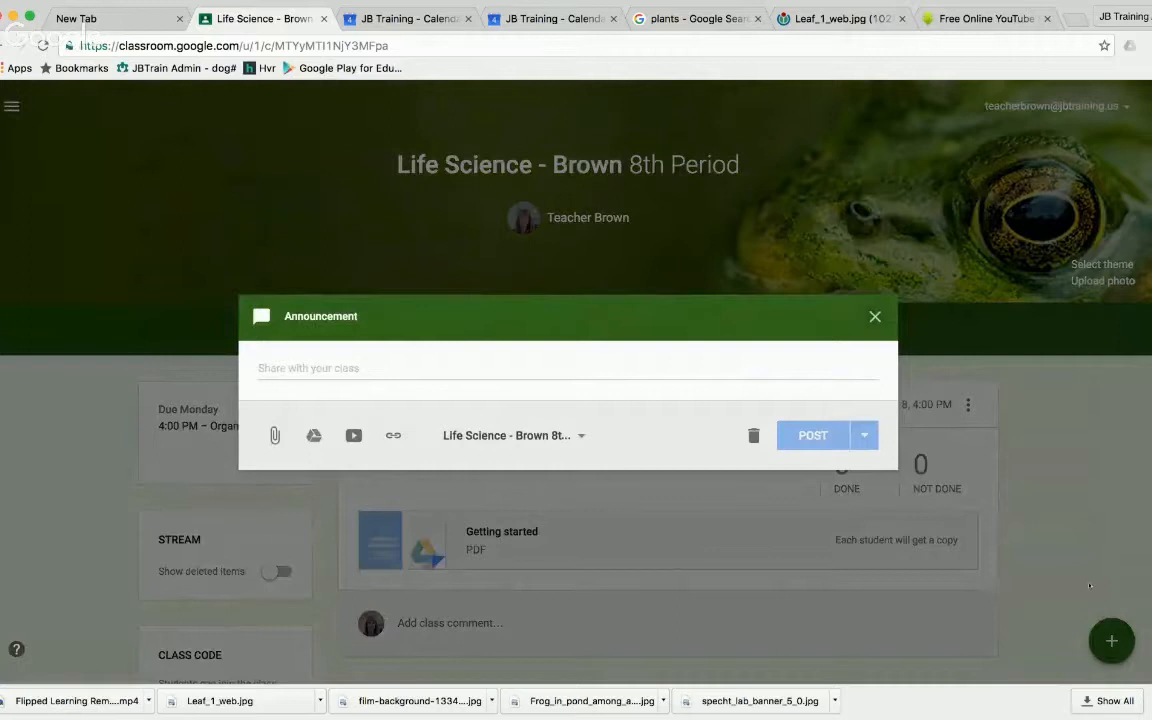
pyautogui.click(567, 368)
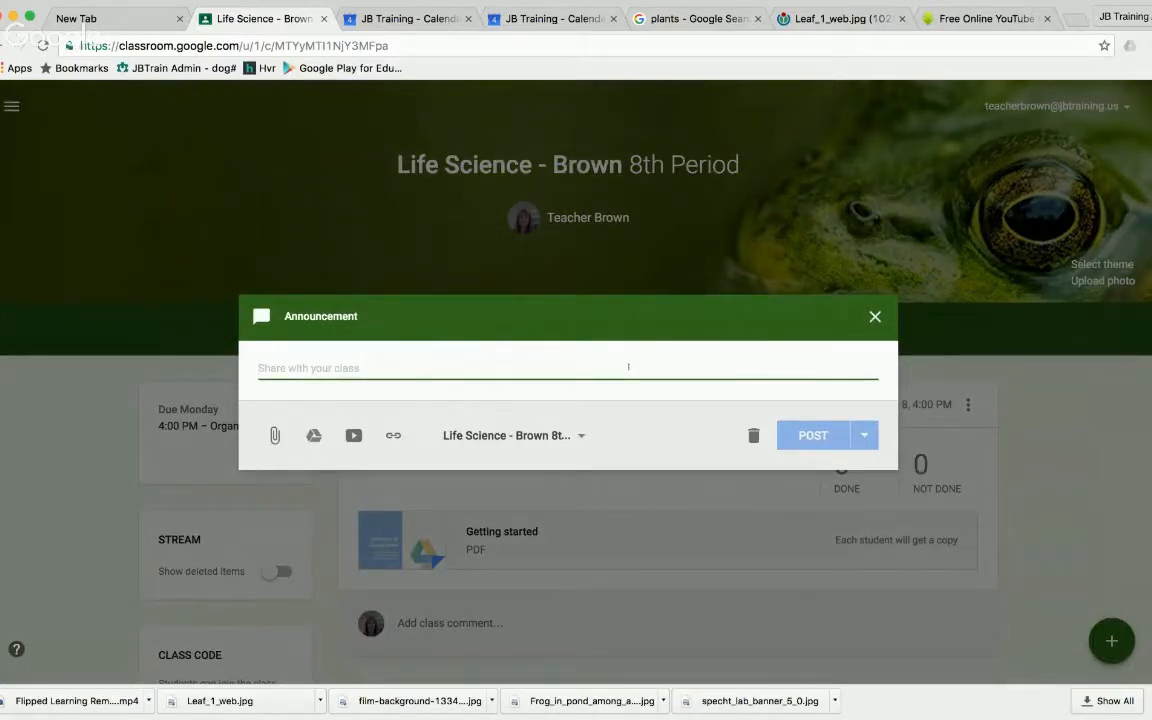
pyautogui.write('Class Field')
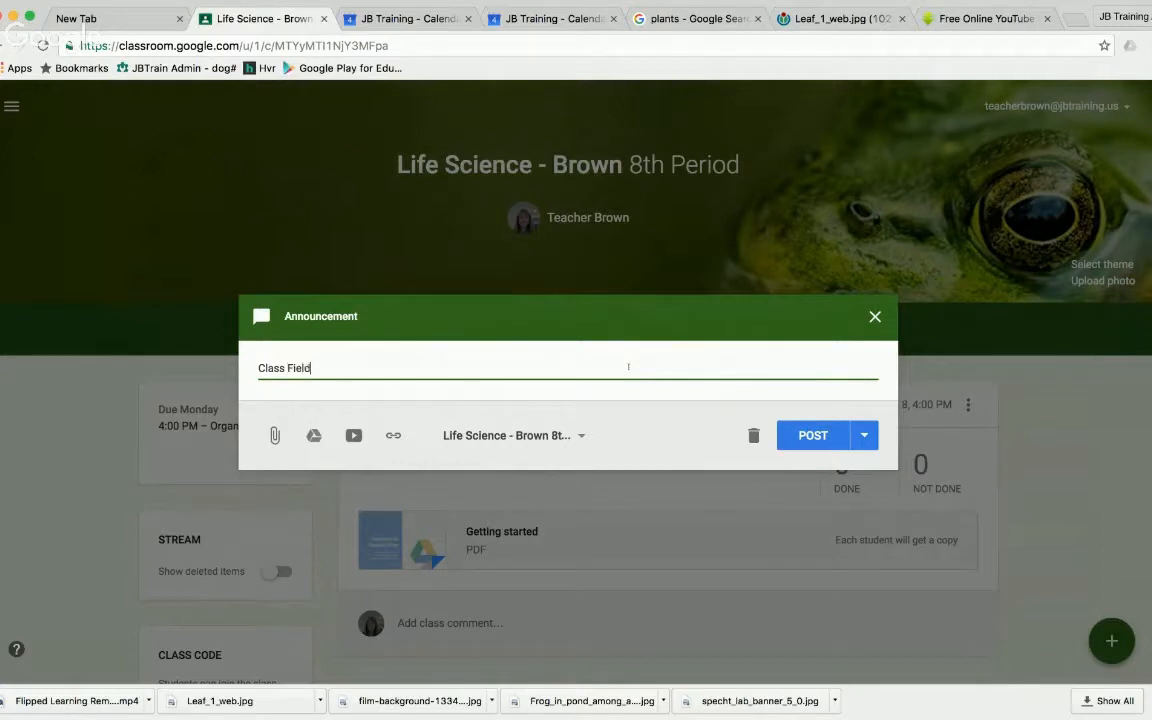
pyautogui.write('Trip Info')
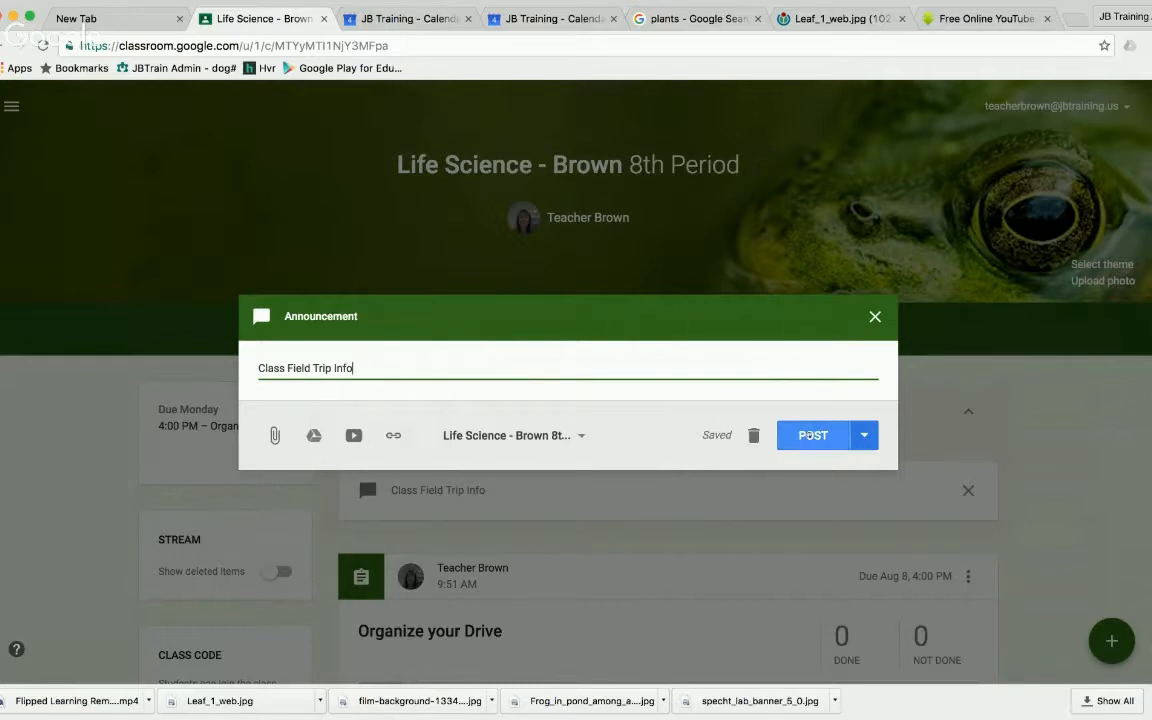
pyautogui.click(811, 435)
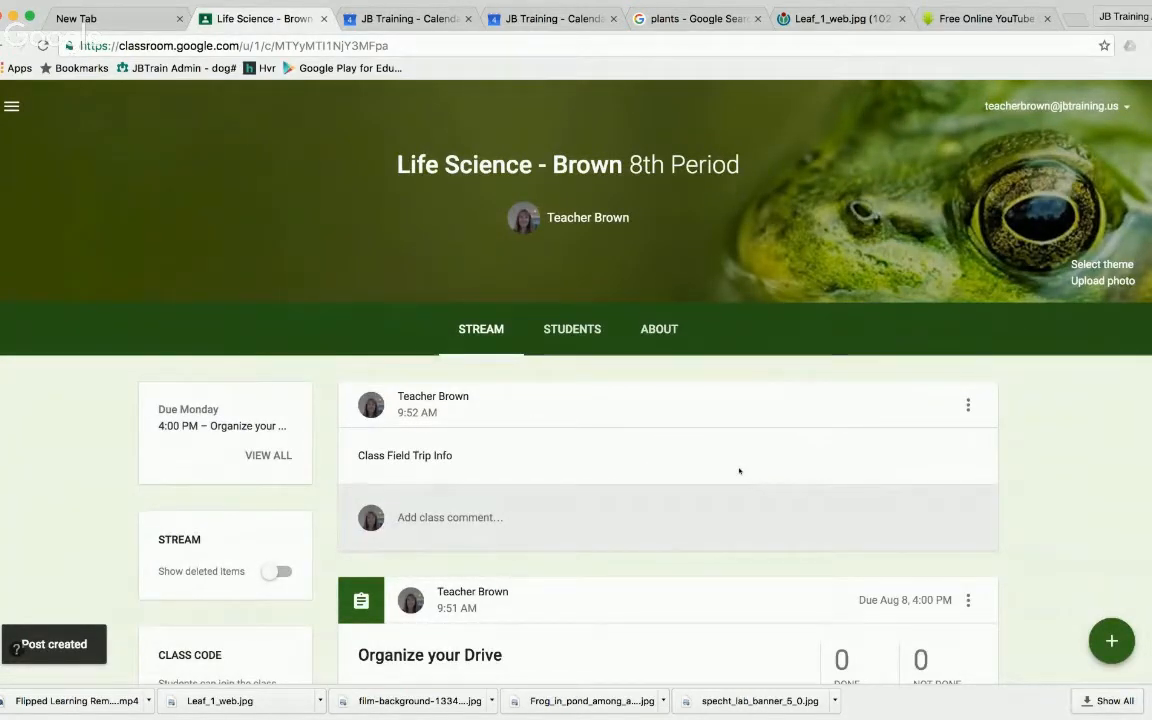
pyautogui.moveTo(694, 462)
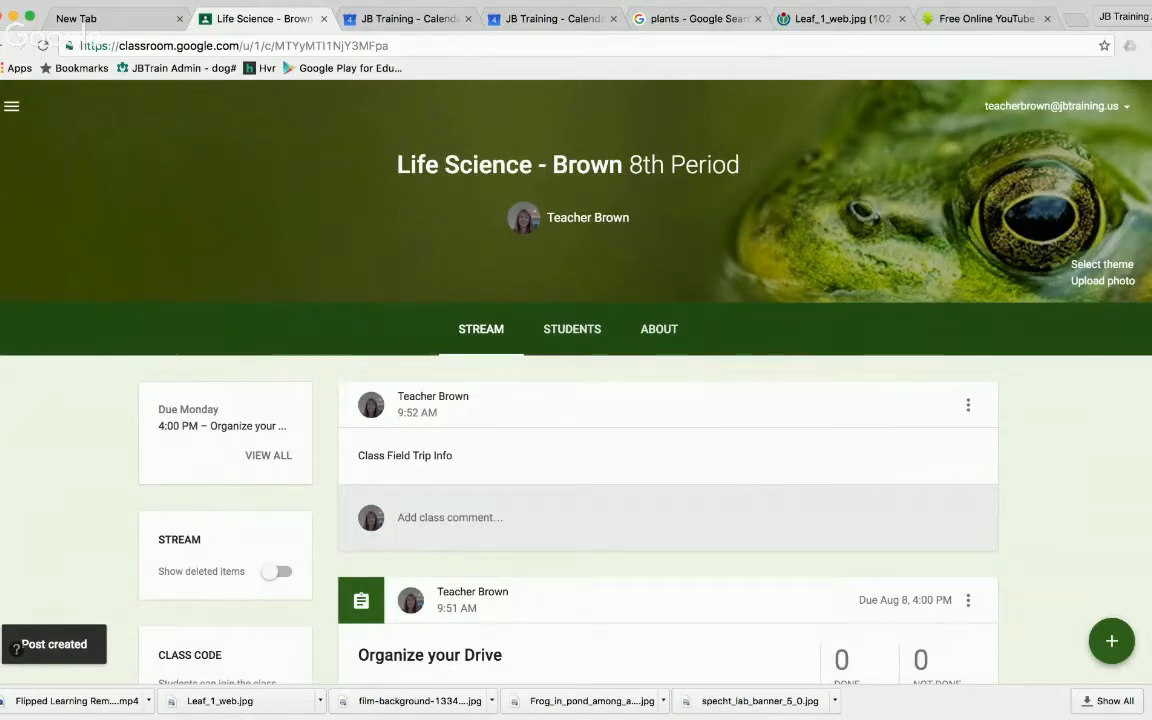
pyautogui.click(1111, 640)
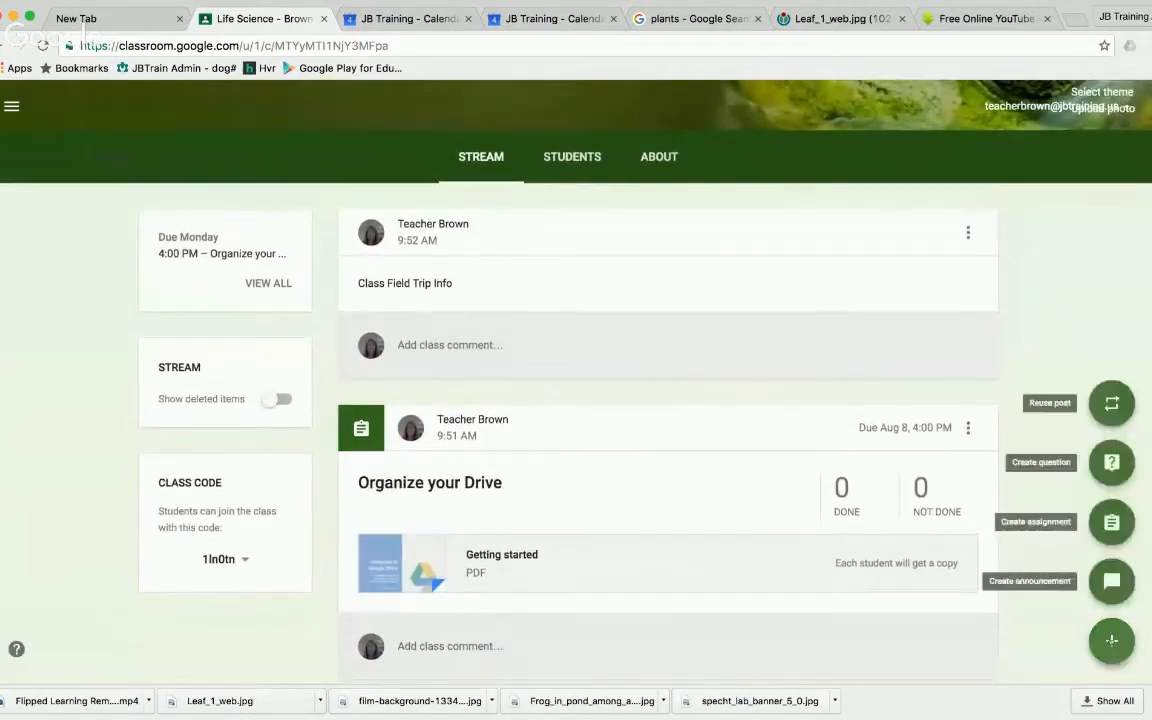